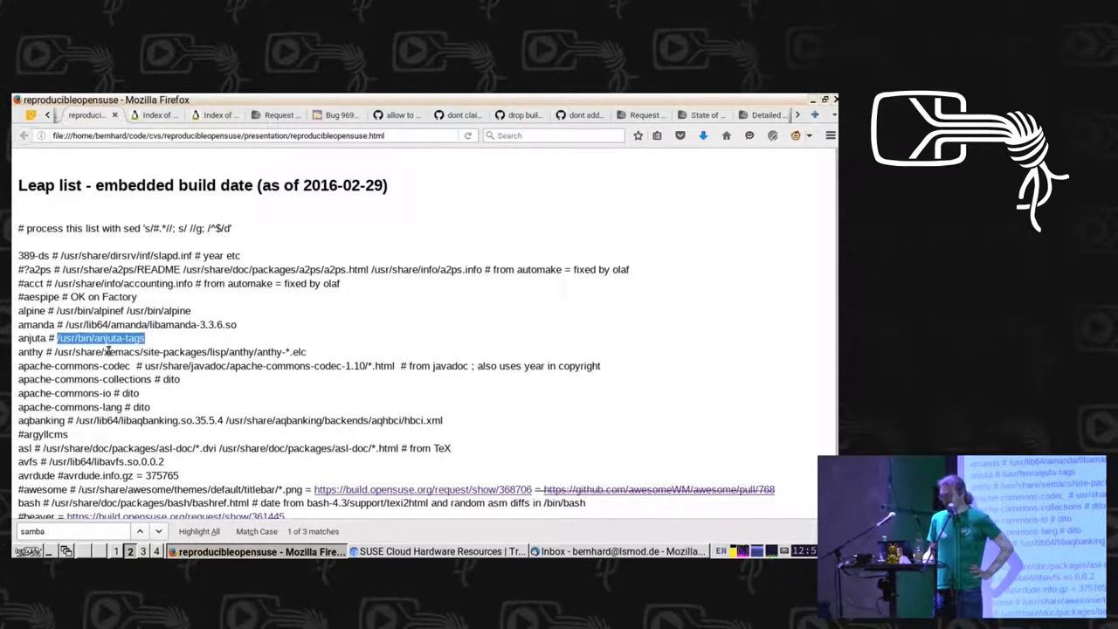
pyautogui.moveTo(293, 358)
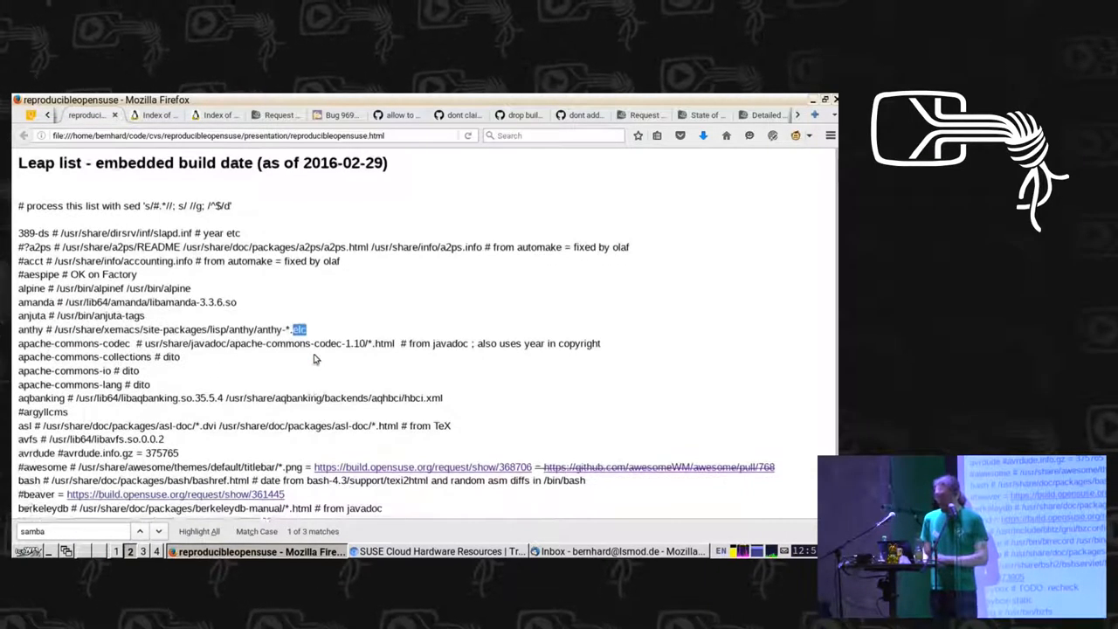
# Step: From the reproducibleopensuse index, enter the compare/ folder and view acct-compare.out's hex diff of accounting.info
pyautogui.scroll(-3)
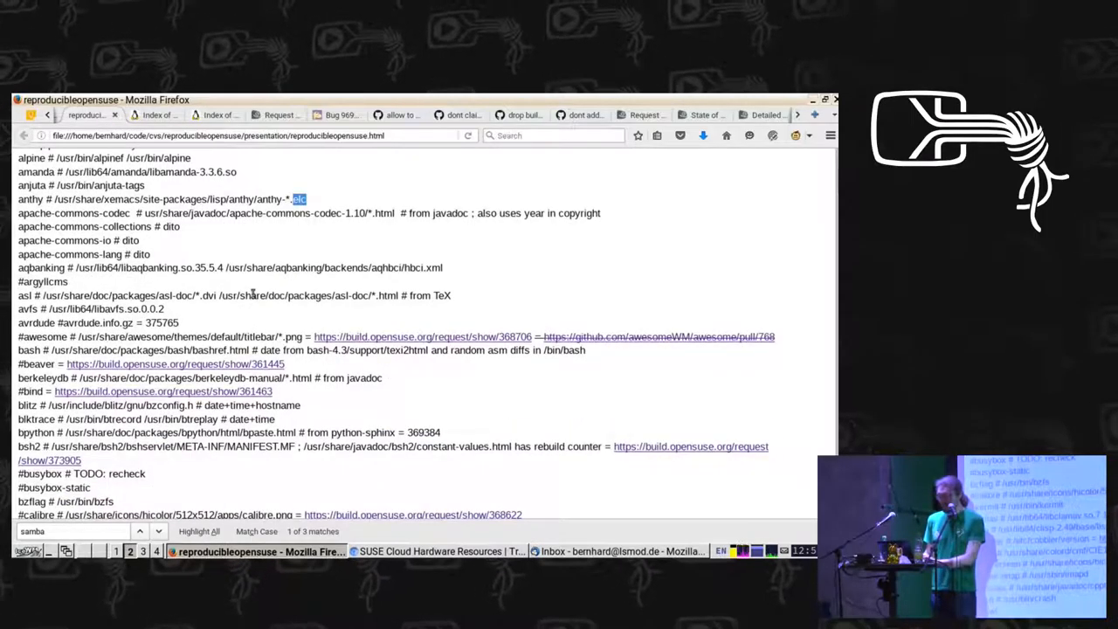
pyautogui.scroll(-3)
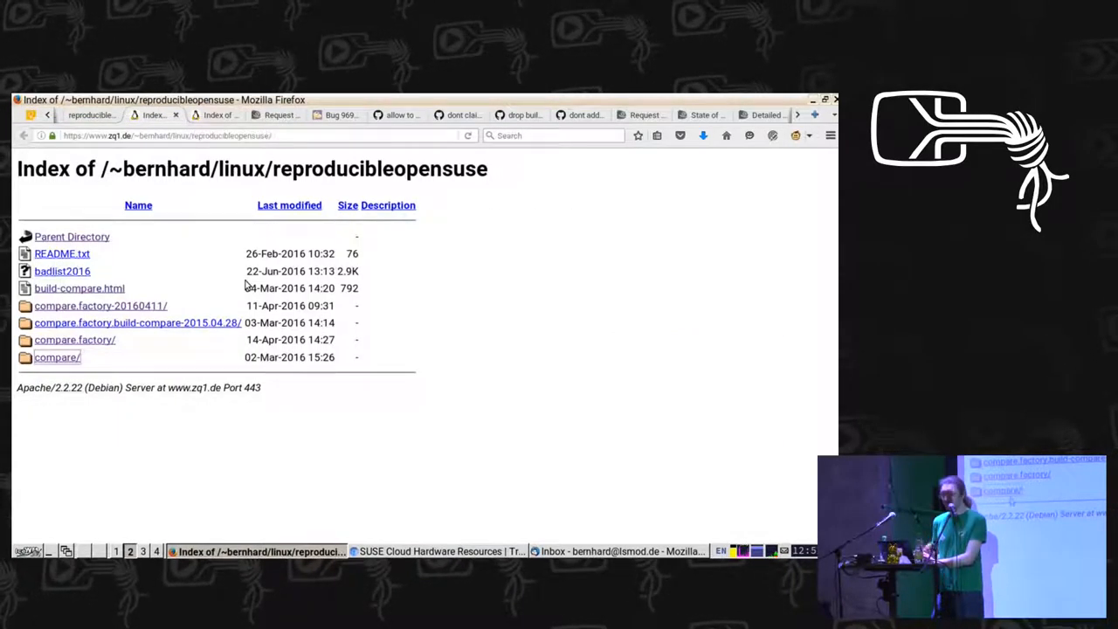
pyautogui.moveTo(70, 365)
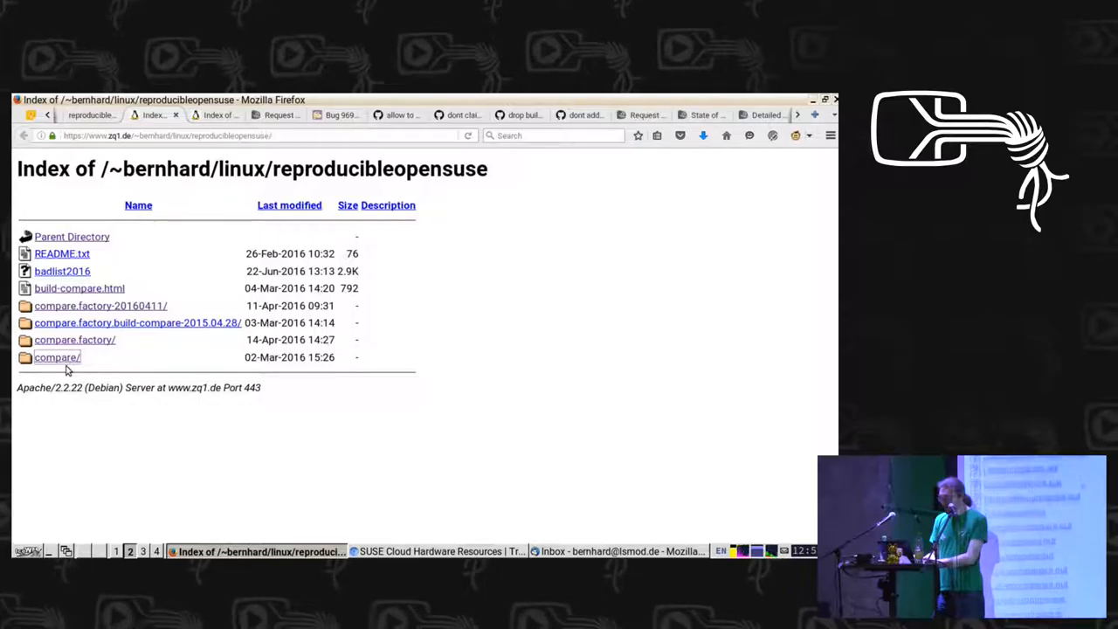
pyautogui.click(56, 356)
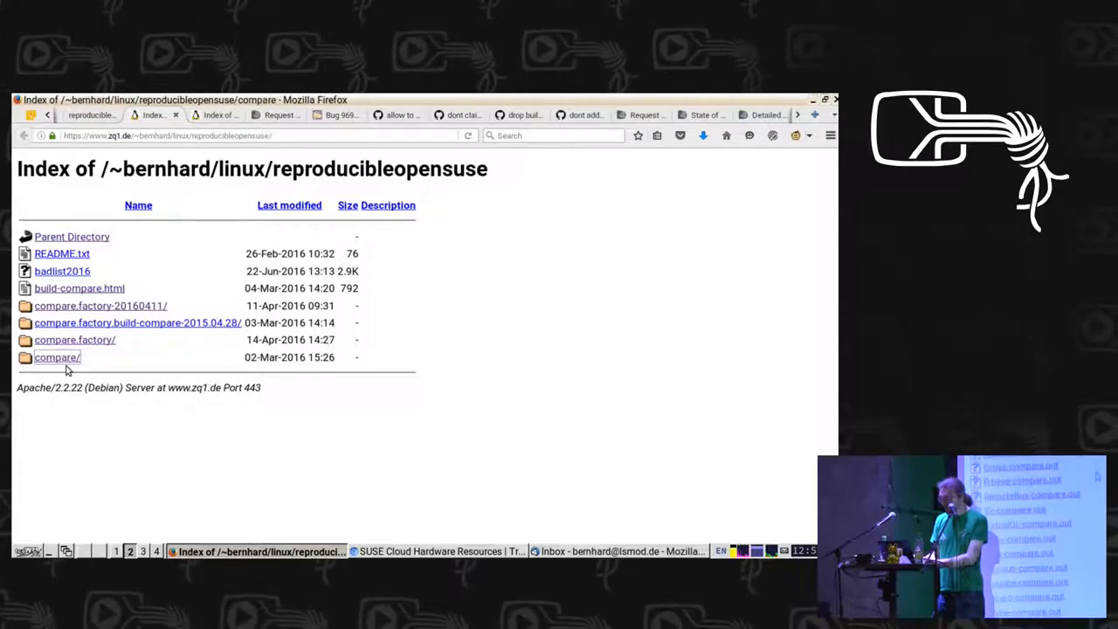
pyautogui.click(56, 356)
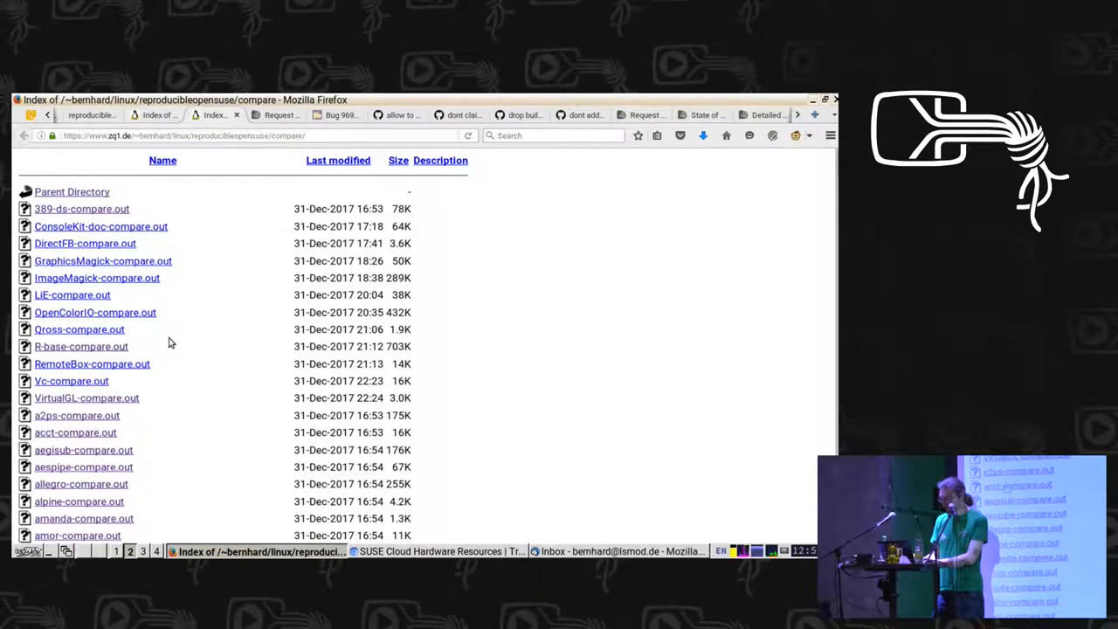
pyautogui.scroll(-3)
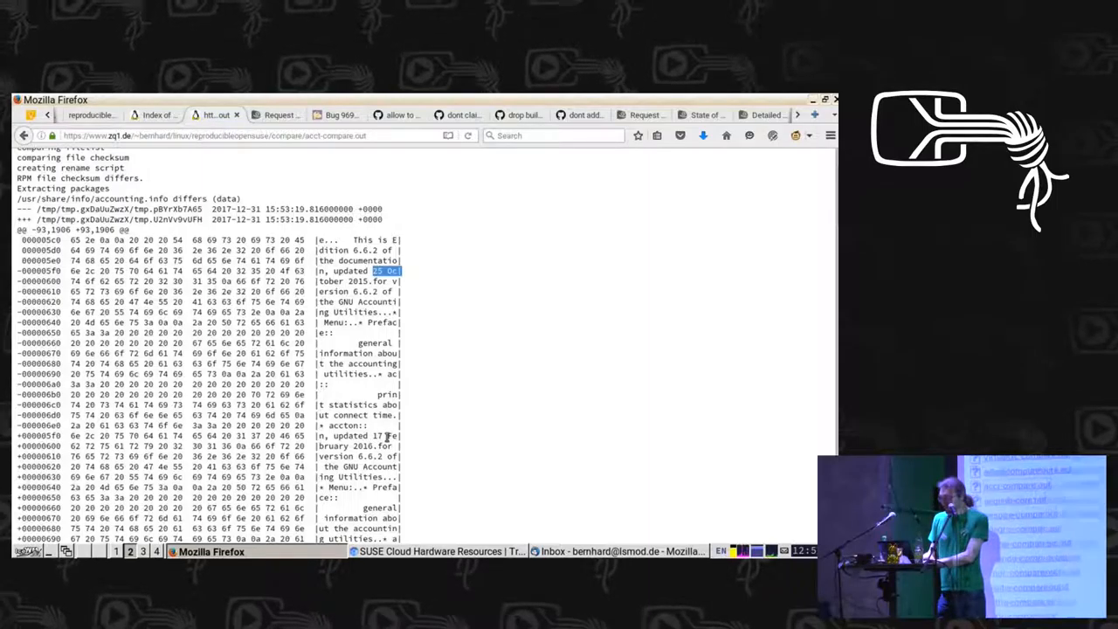
# Step: Go back to the compare/ directory listing and scroll through the per-package result files
pyautogui.click(24, 137)
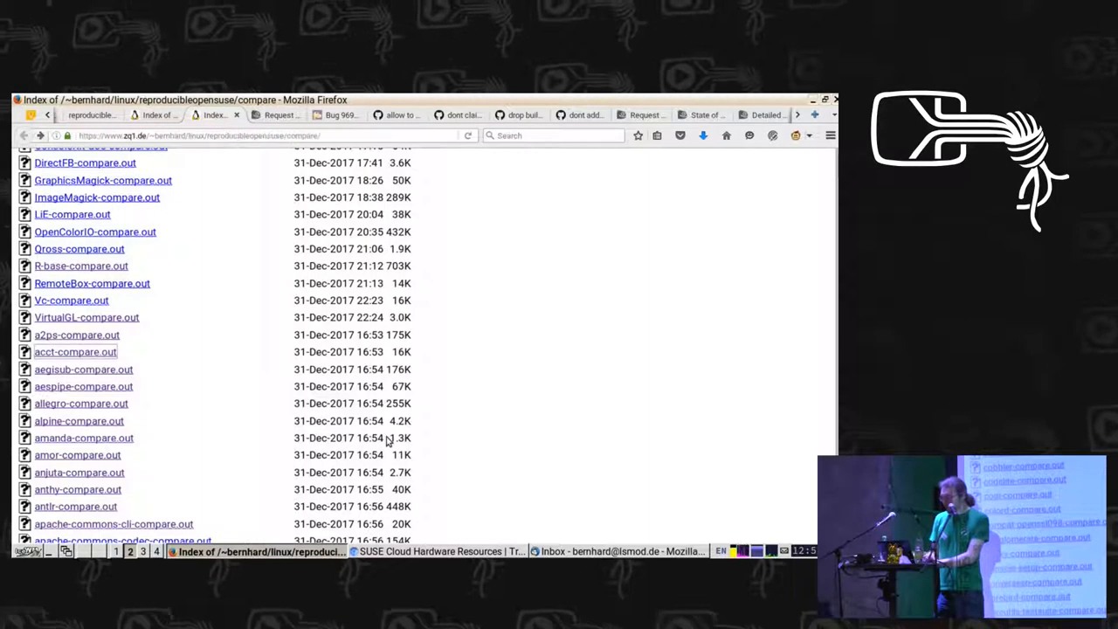
pyautogui.scroll(-3)
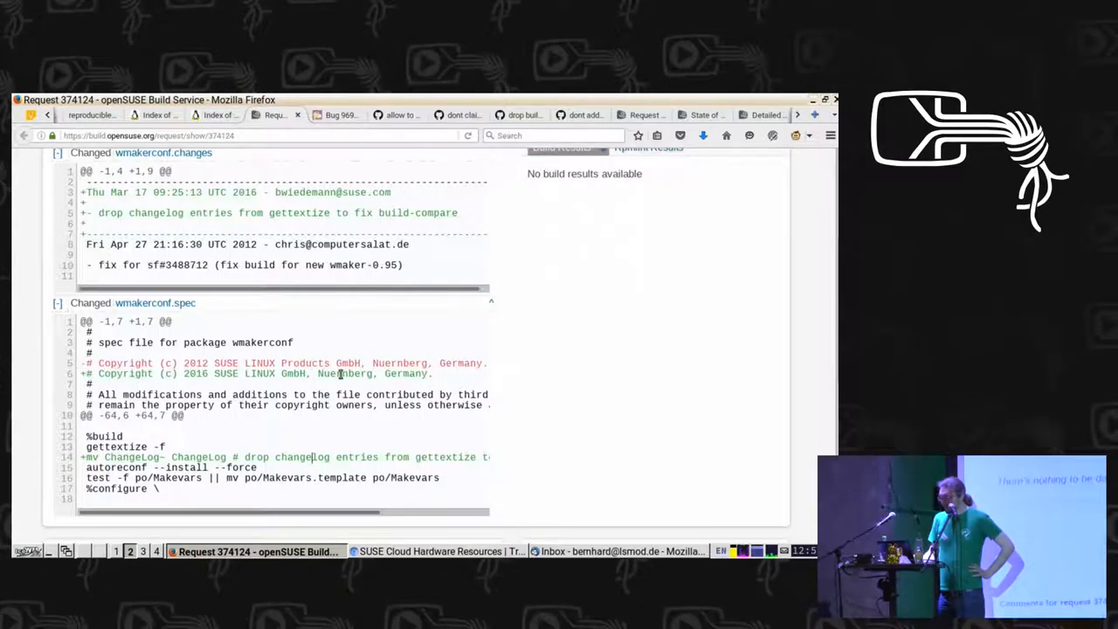
pyautogui.scroll(3)
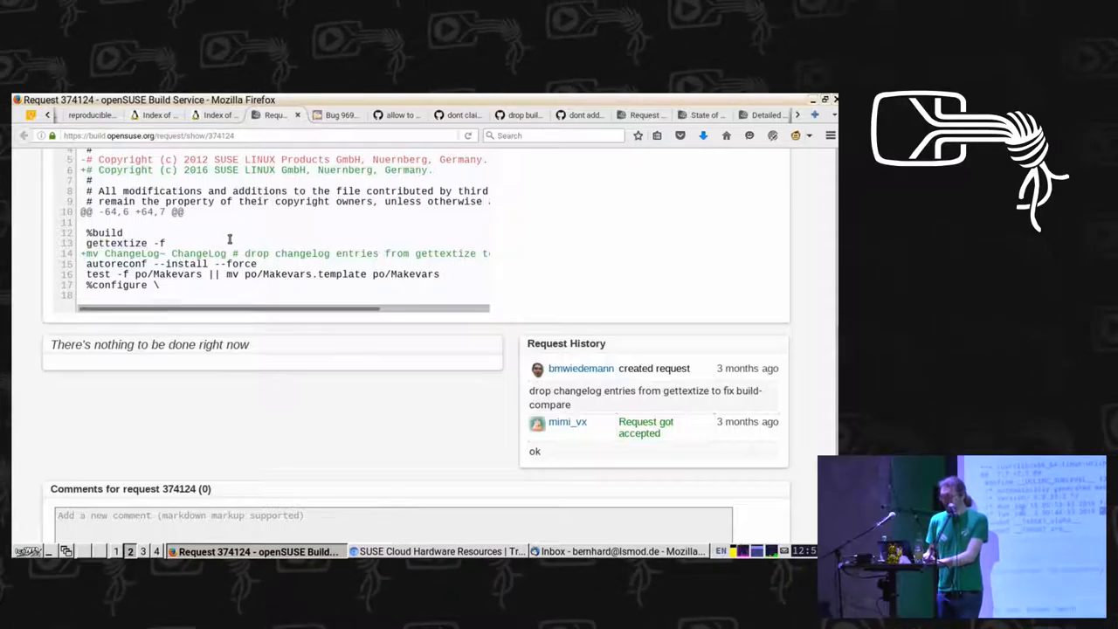
pyautogui.click(335, 116)
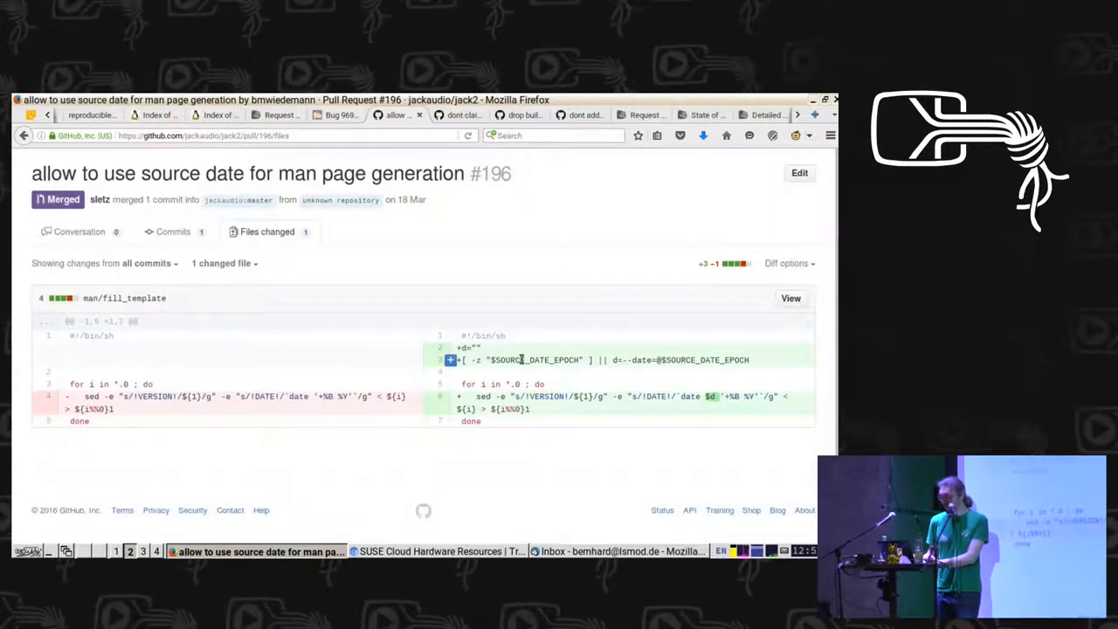
# Step: Highlight the SOURCE_DATE_EPOCH variable in the pull request diff and review the change
pyautogui.doubleClick(533, 359)
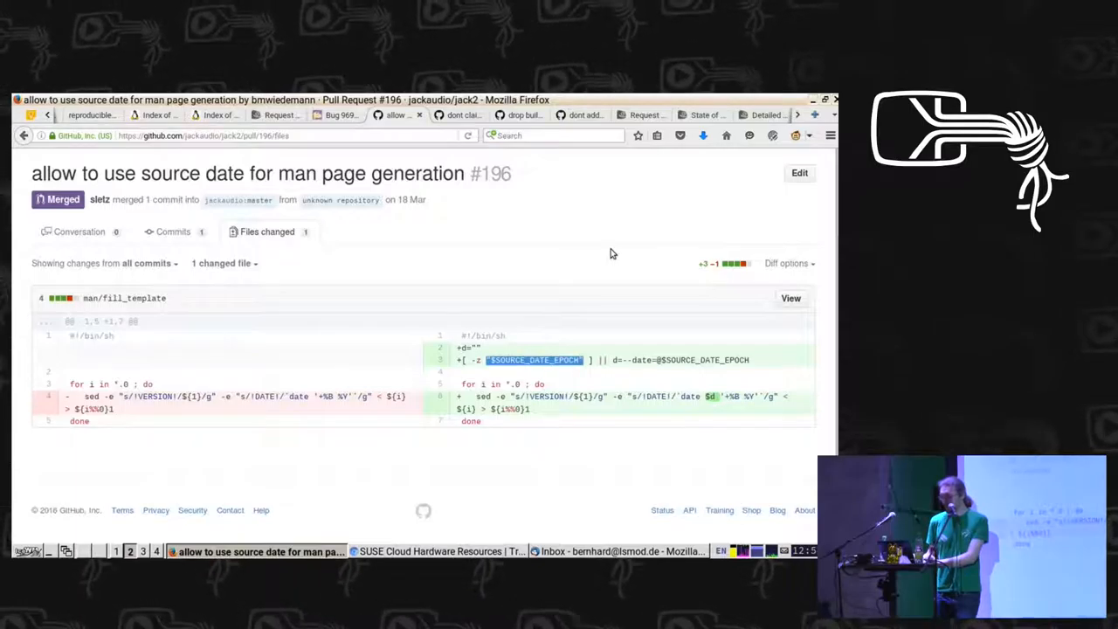
pyautogui.moveTo(558, 293)
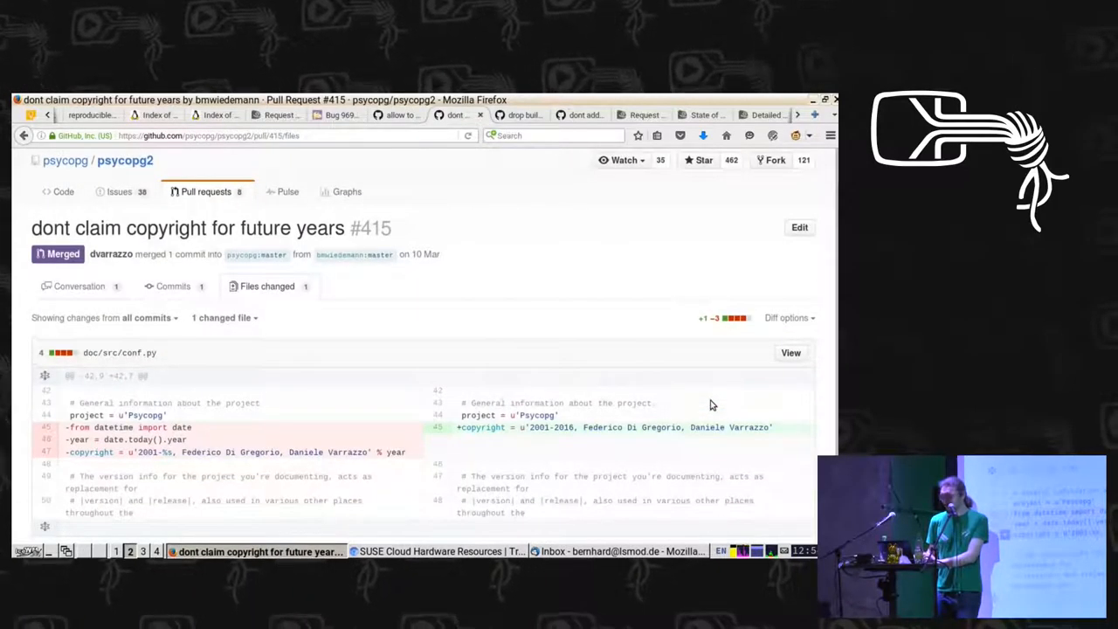
pyautogui.scroll(-3)
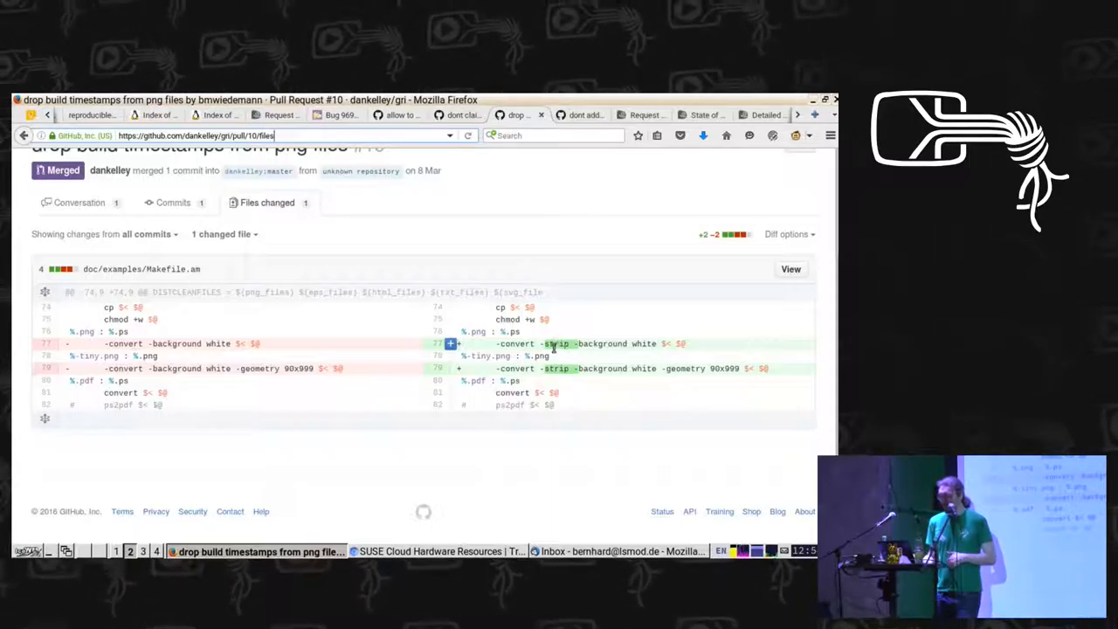
# Step: Highlight the added strip option in awesome pull request #768 that stops timestamping images
pyautogui.doubleClick(555, 342)
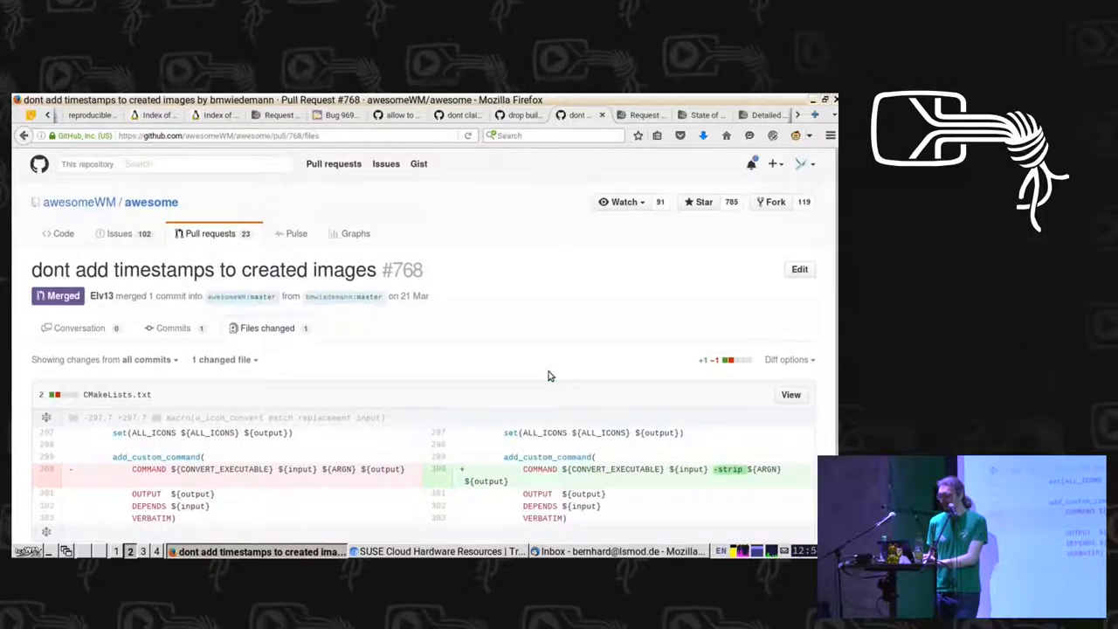
pyautogui.scroll(-3)
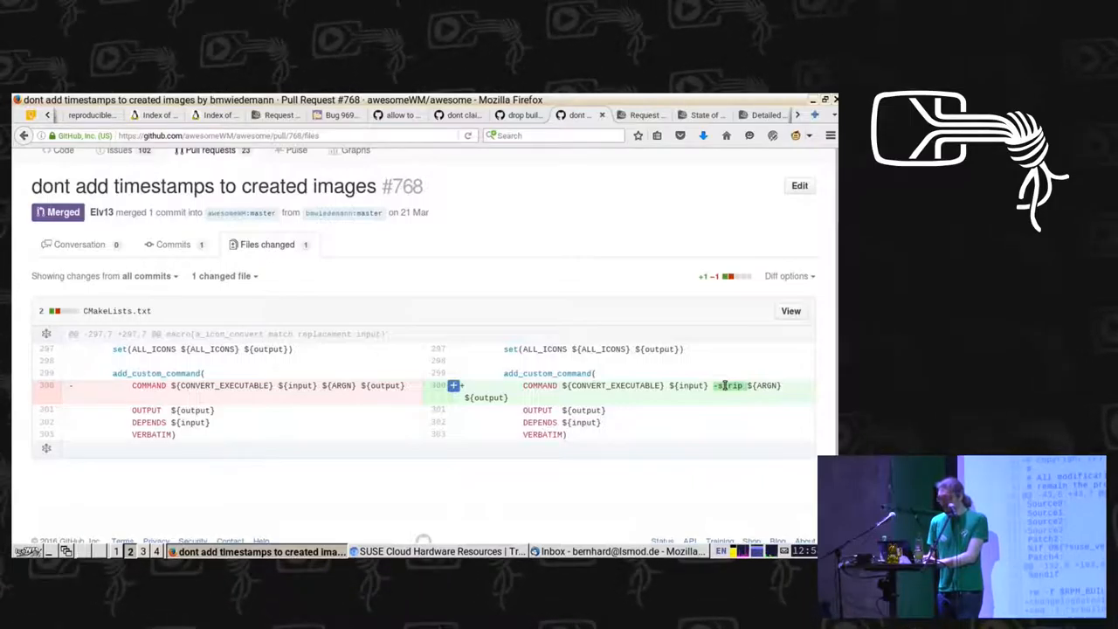
# Step: Show request 369282's cobbler.spec diff replacing builddate with the changelog date
pyautogui.click(643, 115)
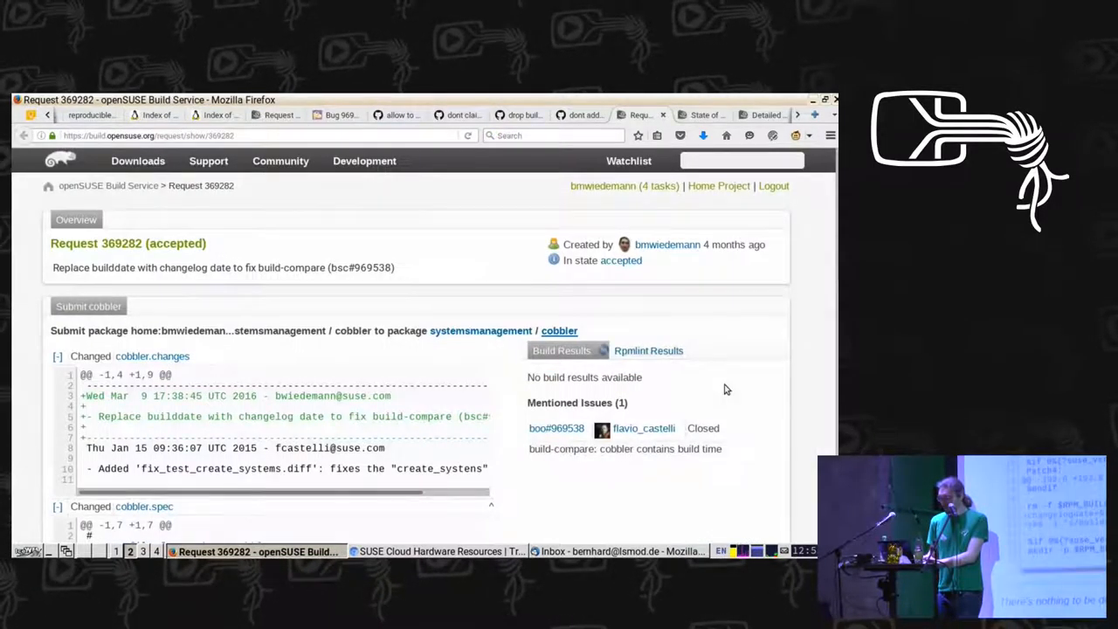
pyautogui.scroll(-3)
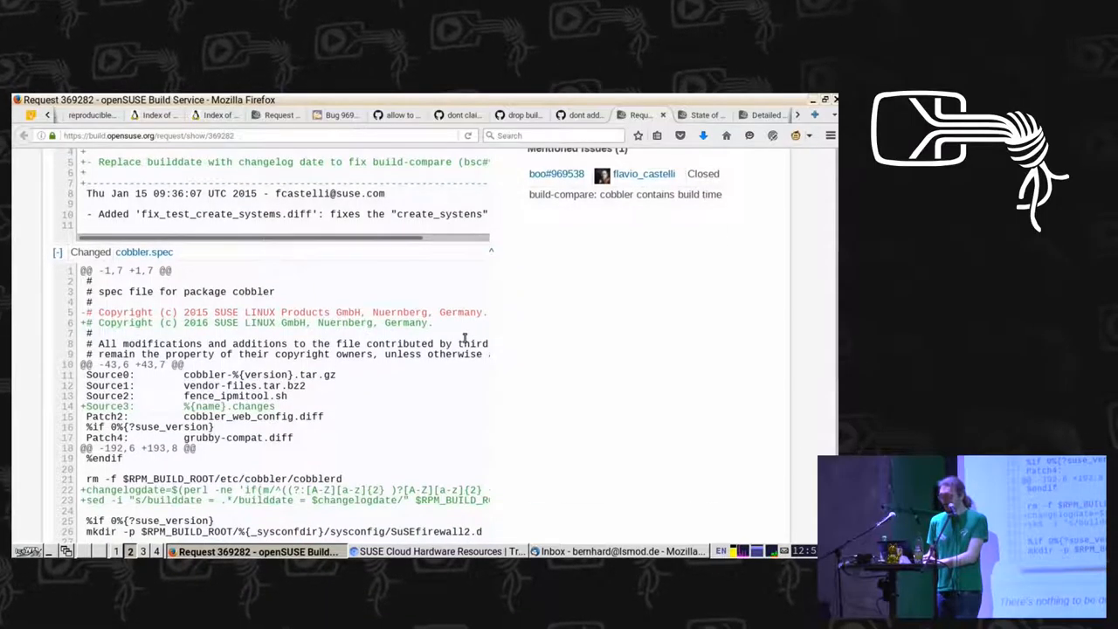
pyautogui.scroll(-3)
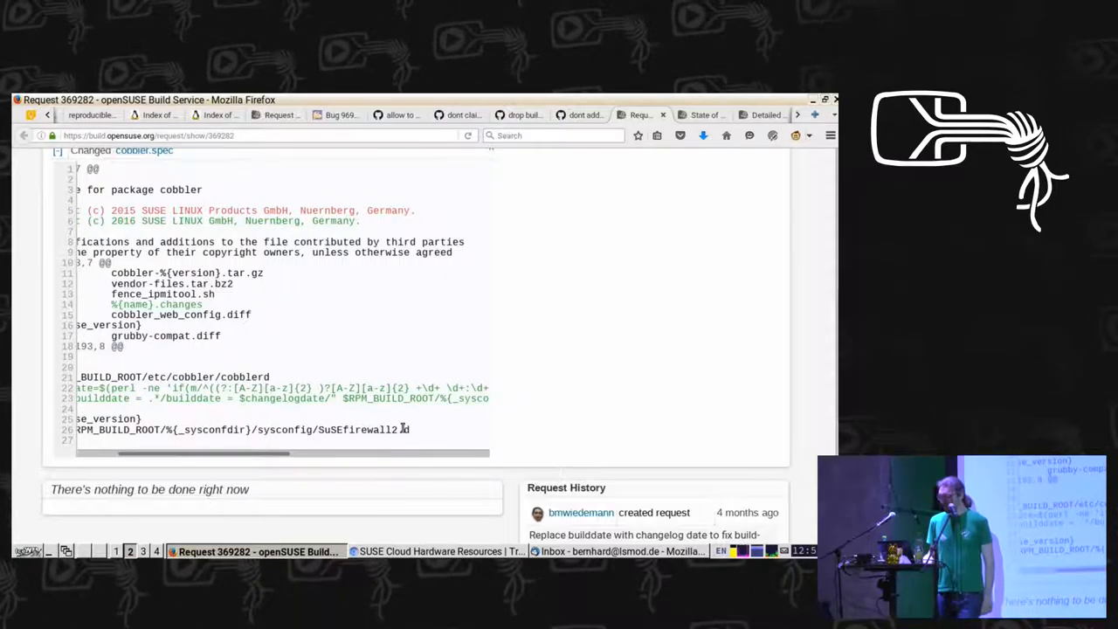
pyautogui.moveTo(510, 310)
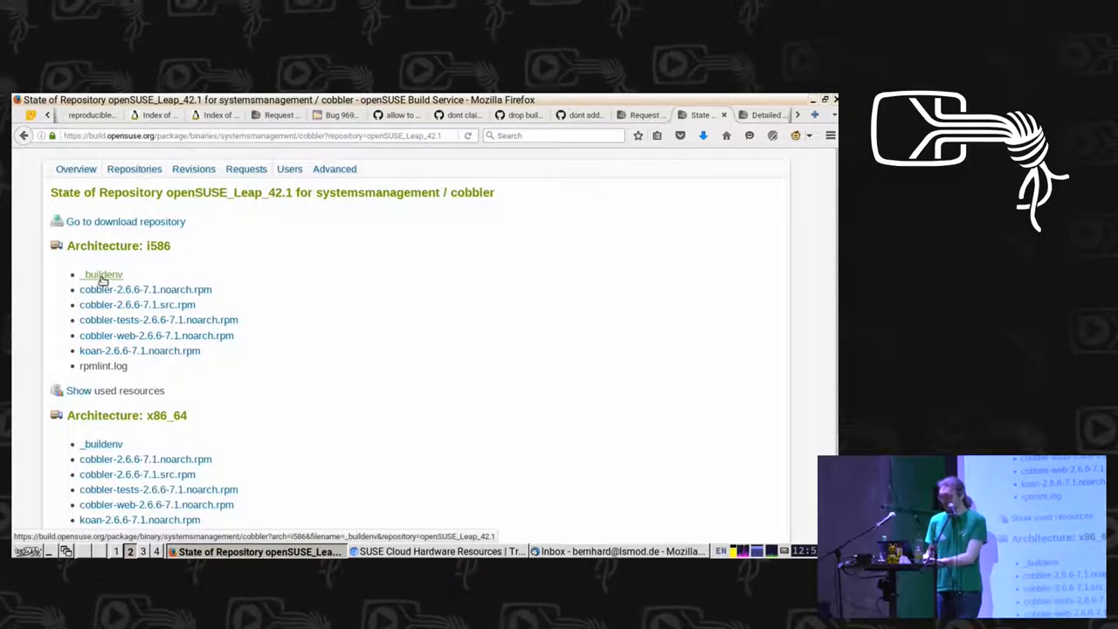
pyautogui.moveTo(147, 274)
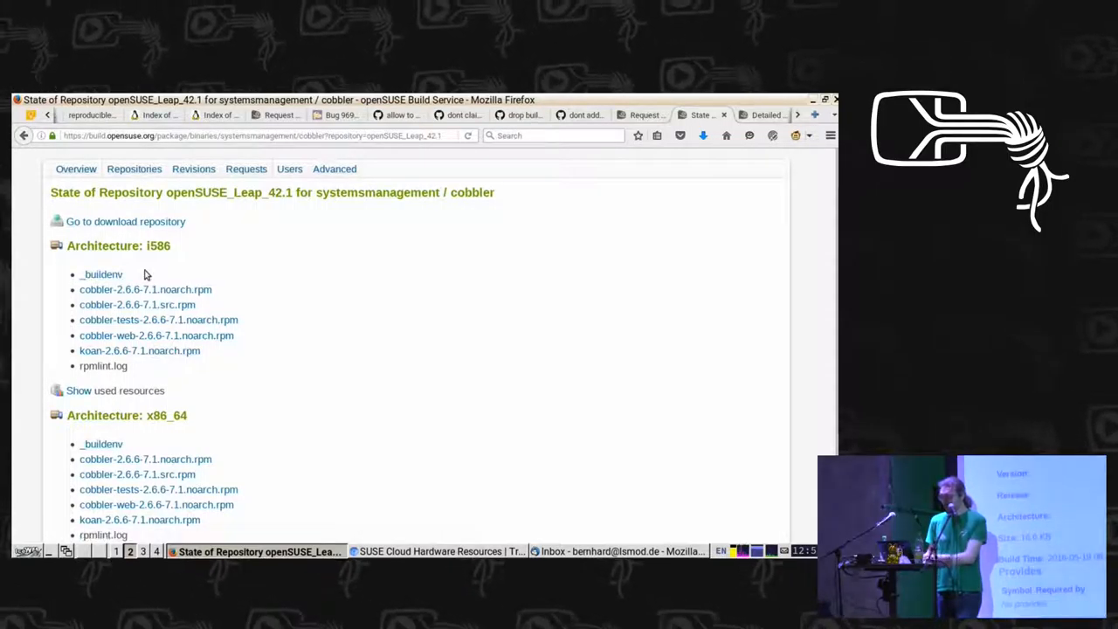
# Step: View the detail page for cobbler's i586 _buildenv file from openSUSE_Leap_42.1
pyautogui.click(102, 274)
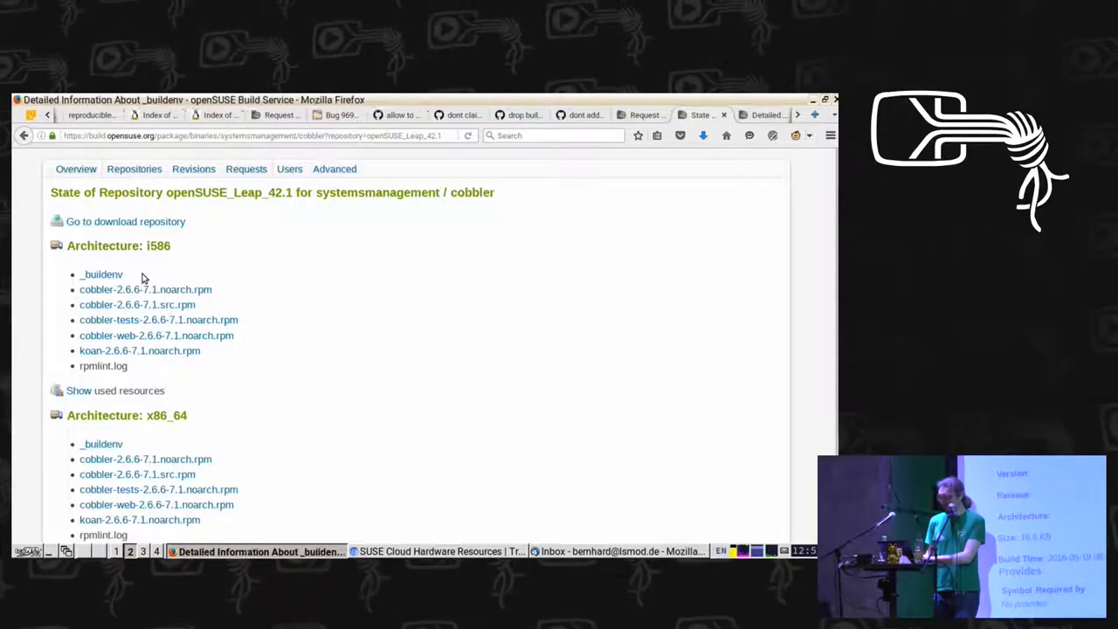
pyautogui.click(102, 274)
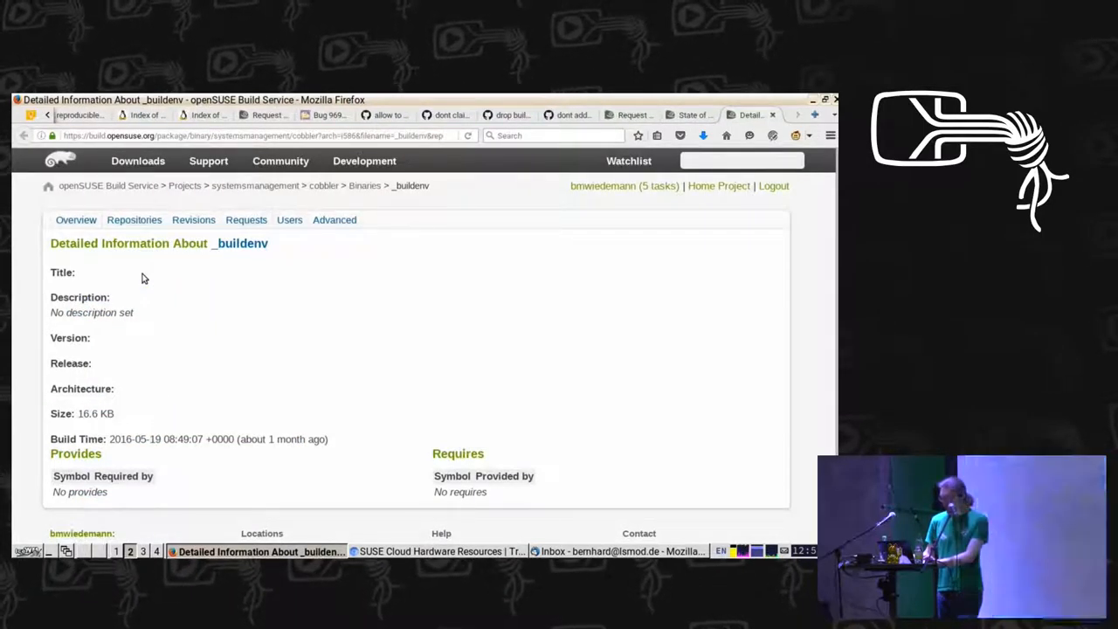